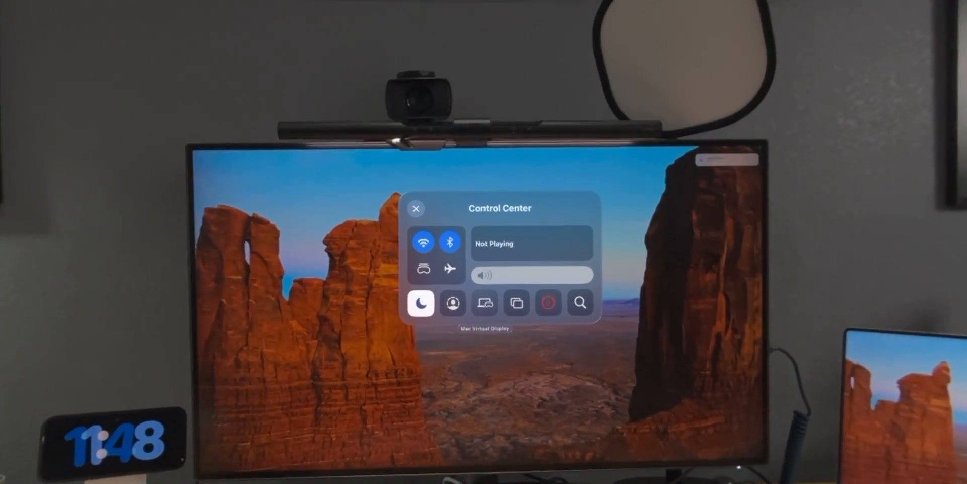
# Choose Mac Virtual Display in Control Center to start connecting to the MacBook.
pyautogui.click(416, 209)
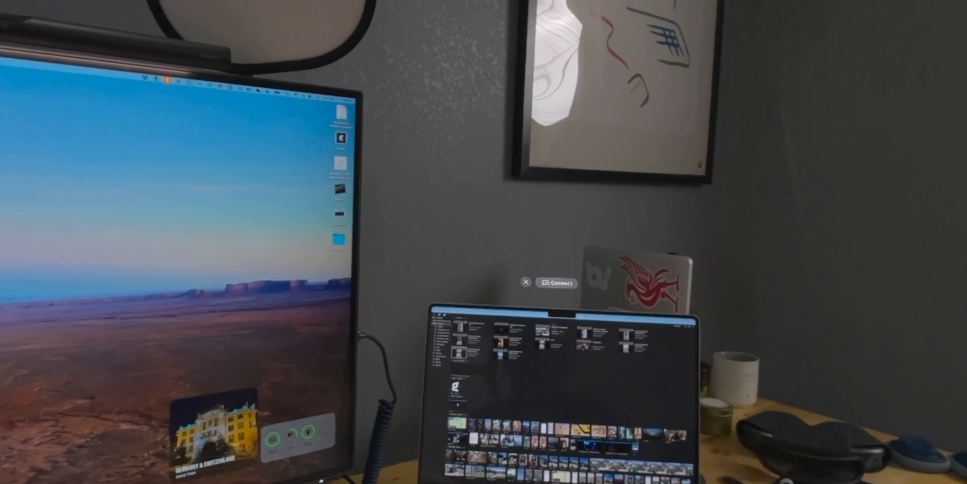
# Connect to the nearby Mac so its screen appears as a virtual display.
pyautogui.click(558, 282)
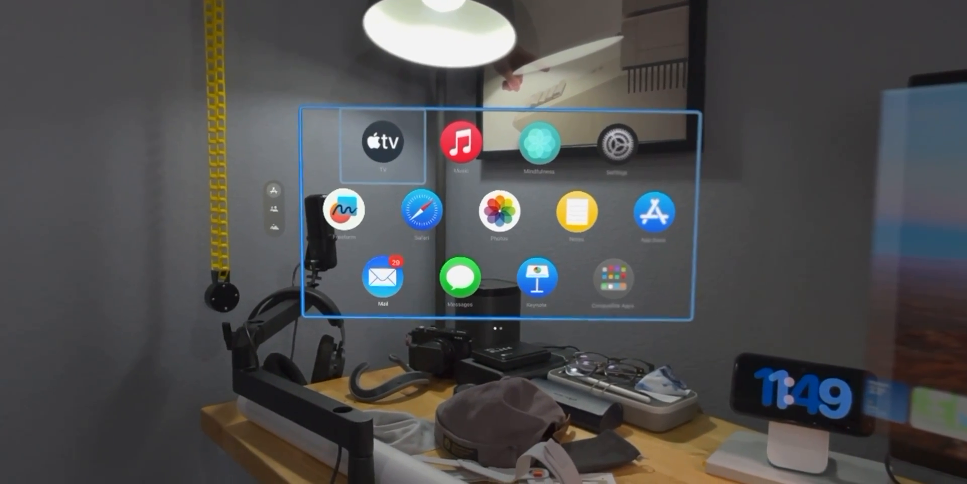
# Launch the Apple TV app from Home View, showing the Library of recent purchases.
pyautogui.click(383, 276)
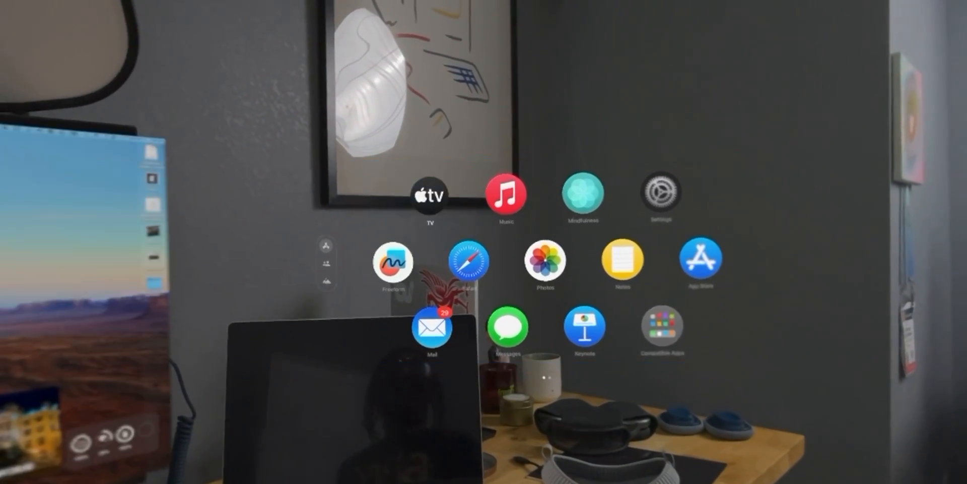
pyautogui.click(430, 194)
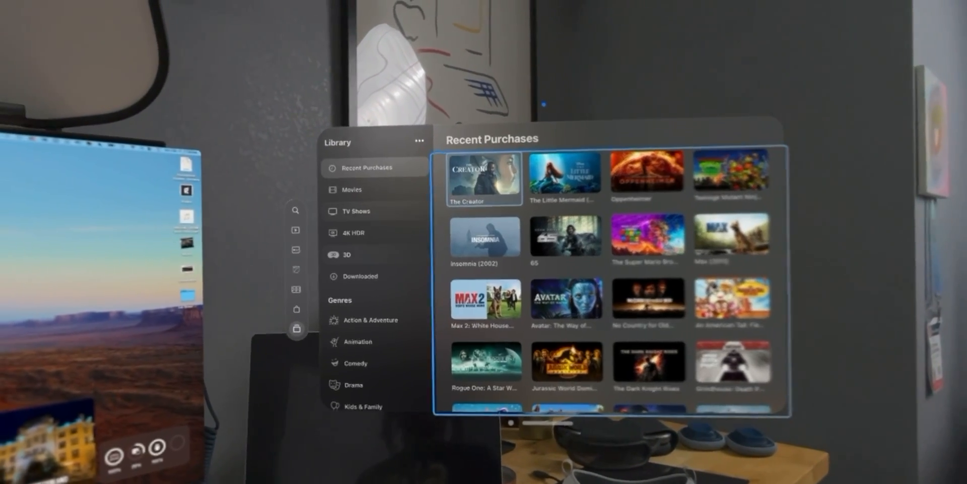